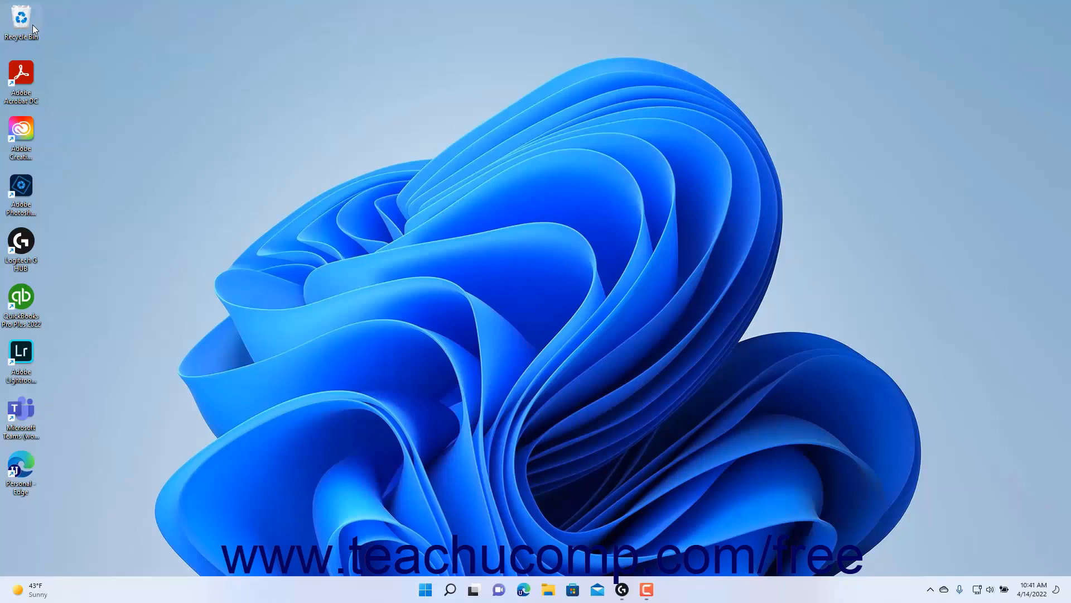
mouse_move(21, 24)
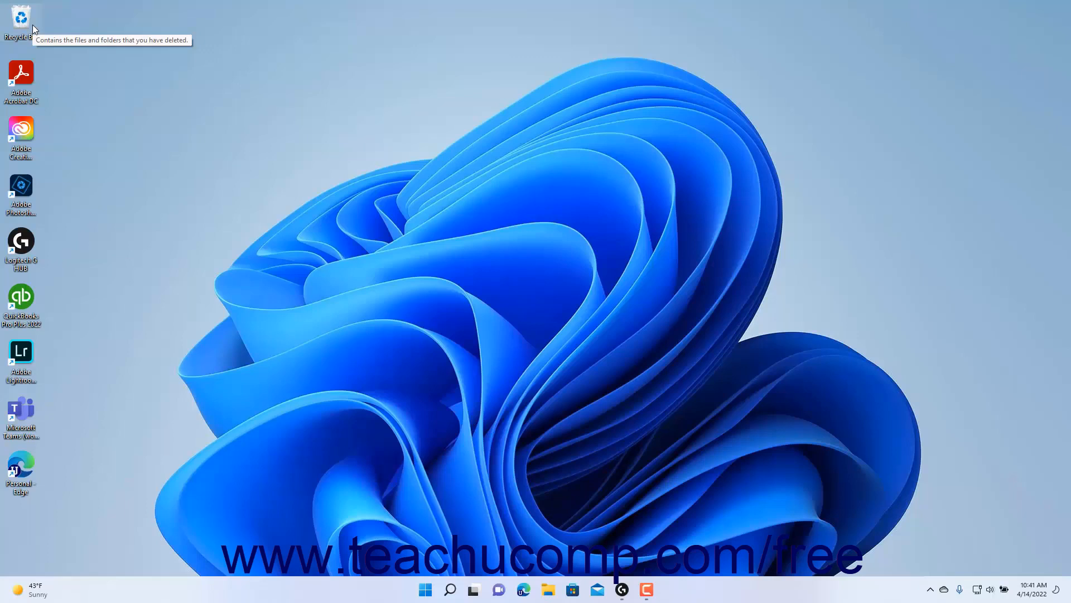
mouse_move(22, 21)
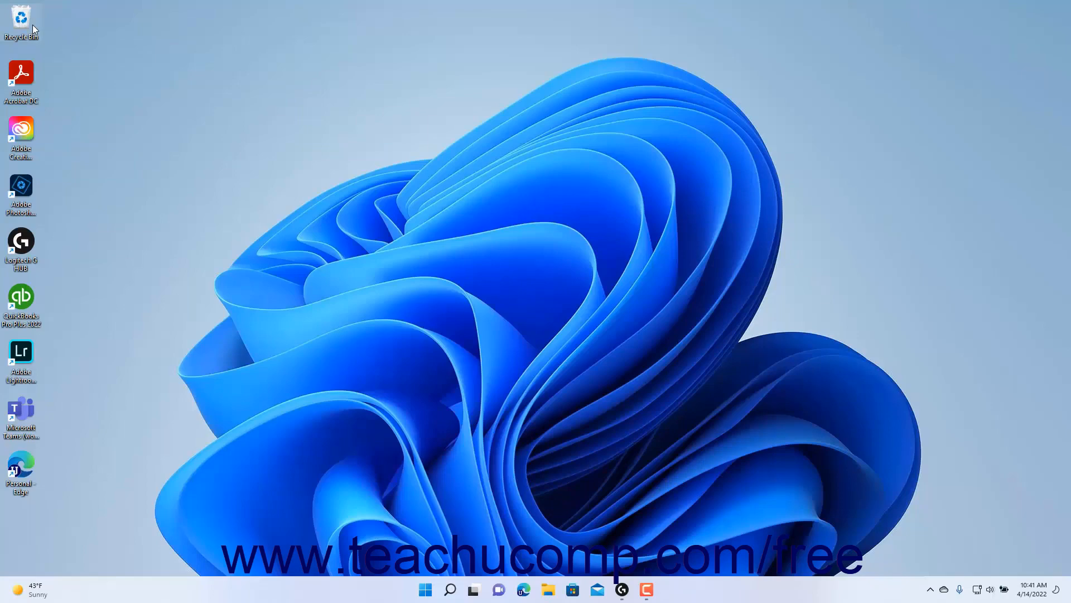
- Open the Recycle Bin and select test.avi, deleted 4/14/2022 at 9:34 AM
double_click(21, 21)
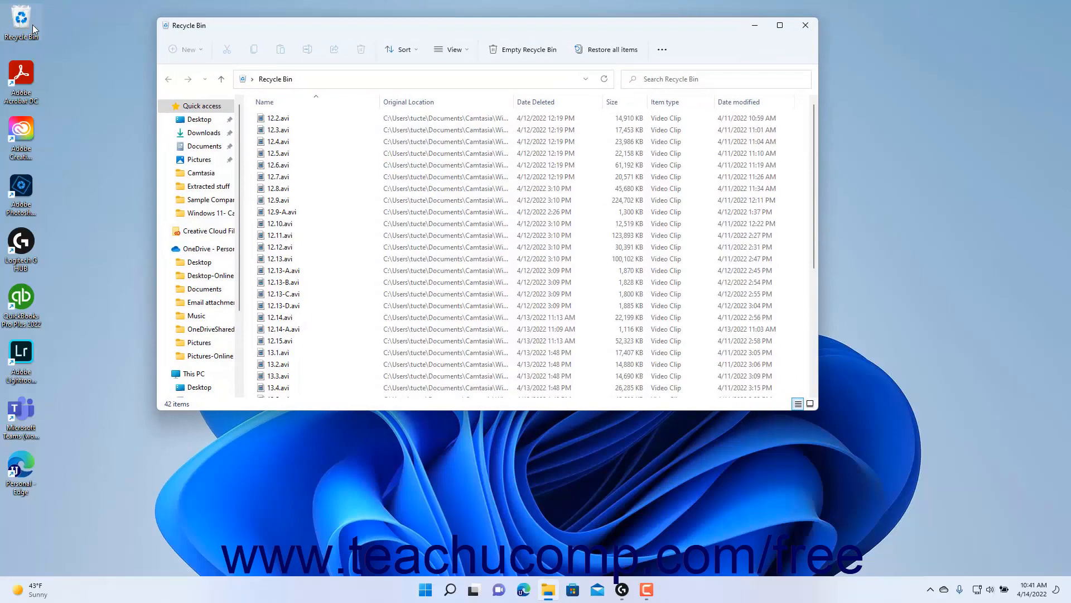
scroll("down", 3)
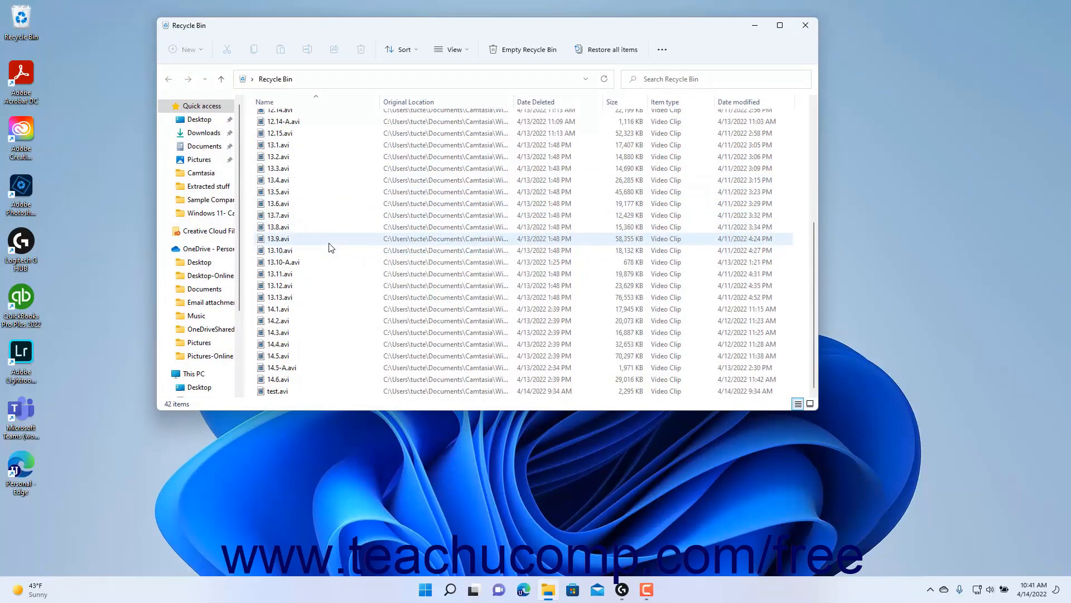
left_click(277, 391)
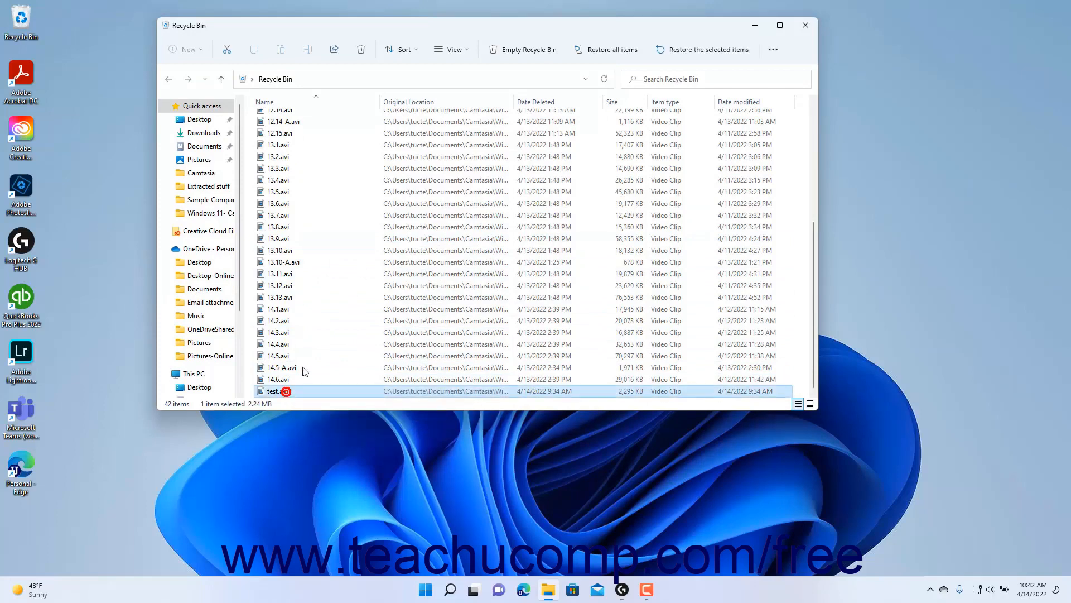
mouse_move(709, 49)
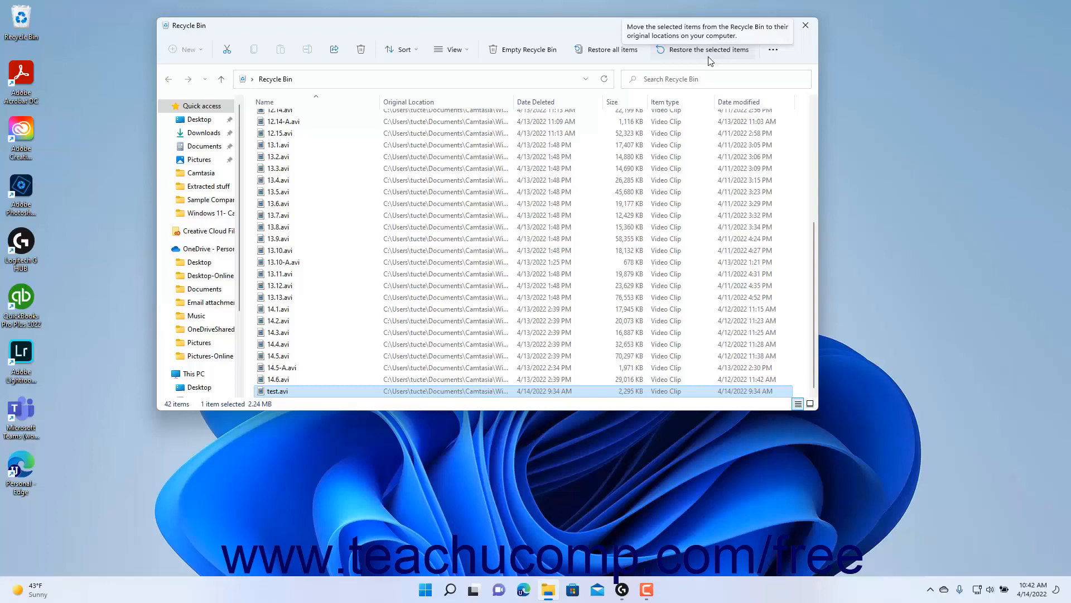
- Restore test.avi to its original location, leaving 41 items in the Recycle Bin
left_click(703, 49)
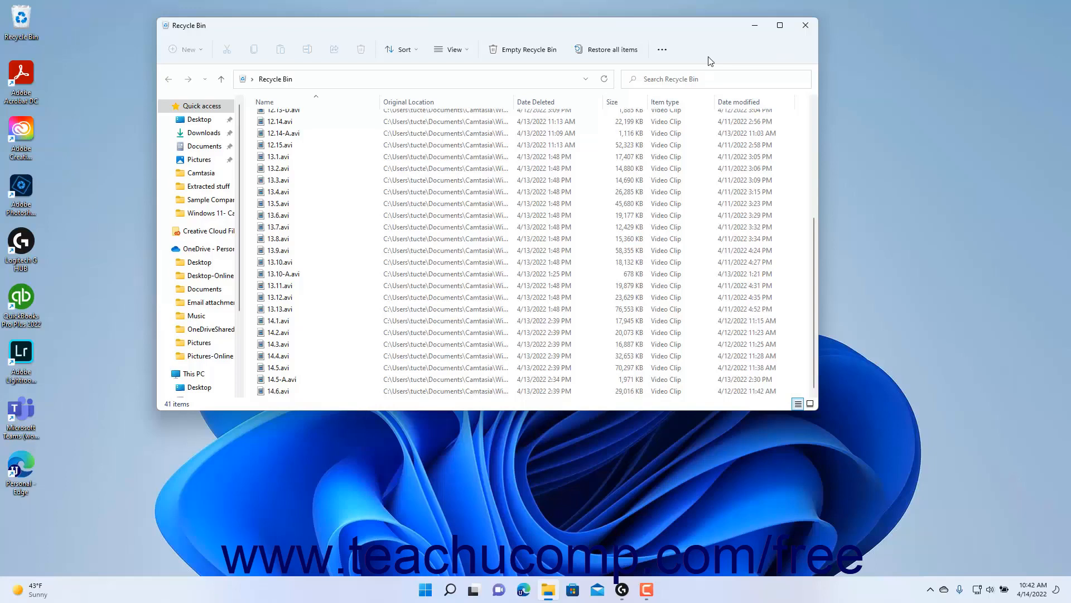
mouse_move(613, 49)
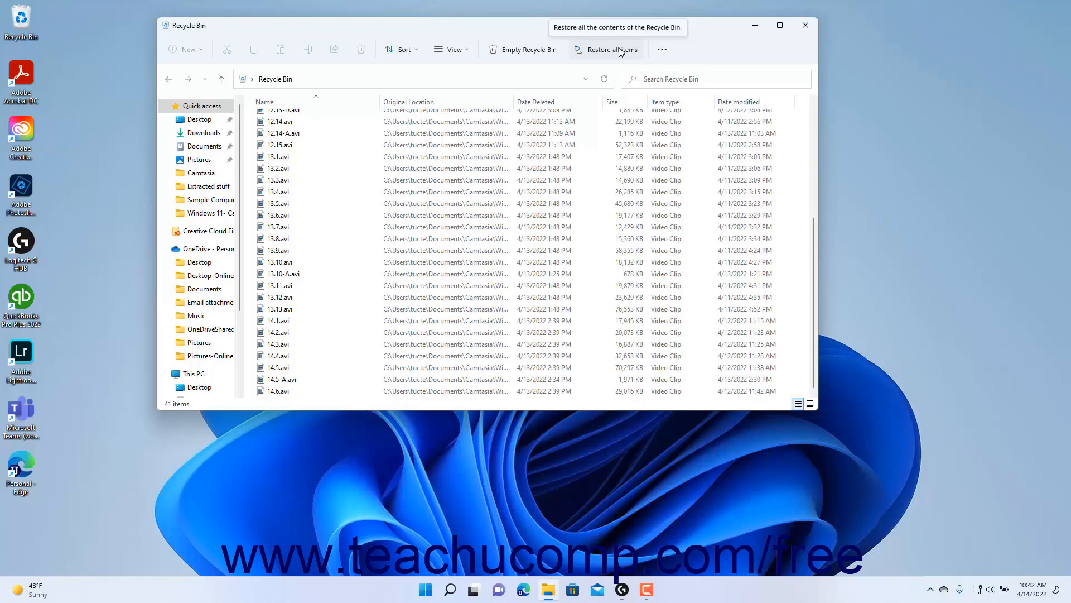
mouse_move(522, 49)
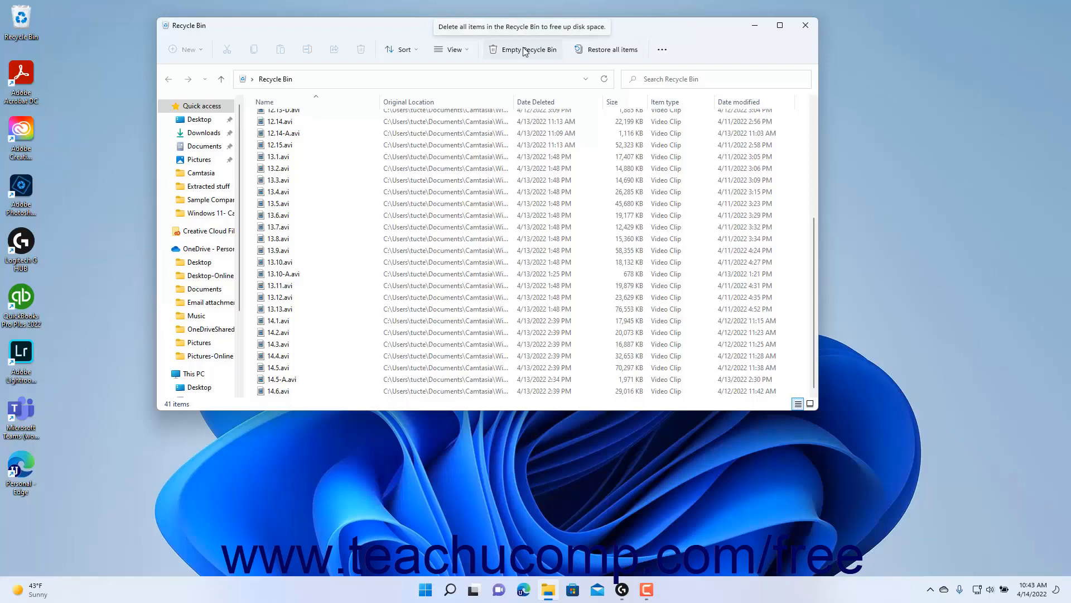
- Empty the Recycle Bin and confirm permanent deletion of all 41 items
left_click(523, 49)
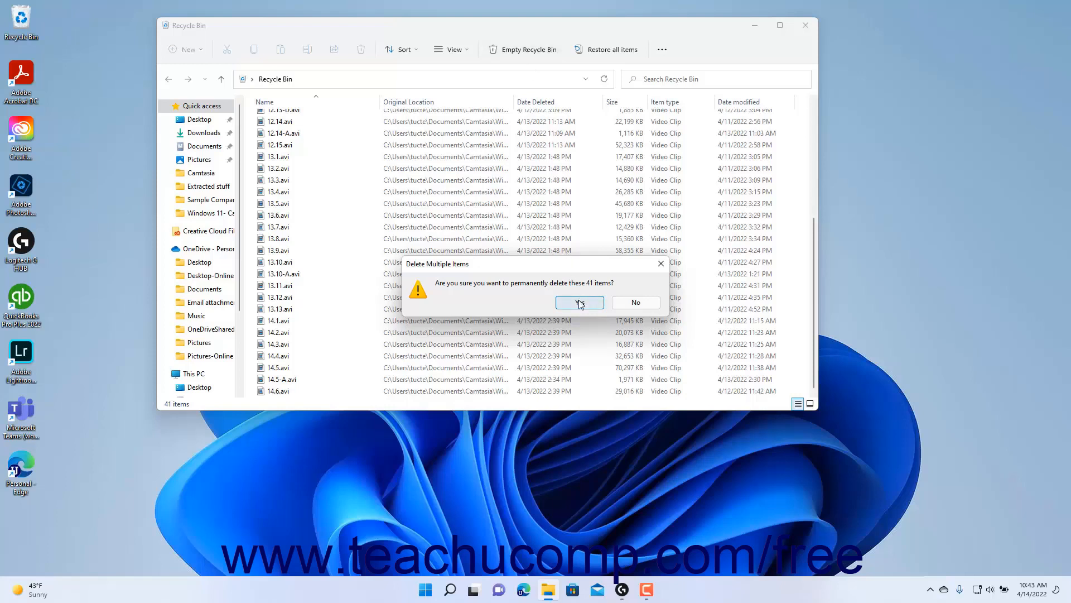
mouse_move(635, 302)
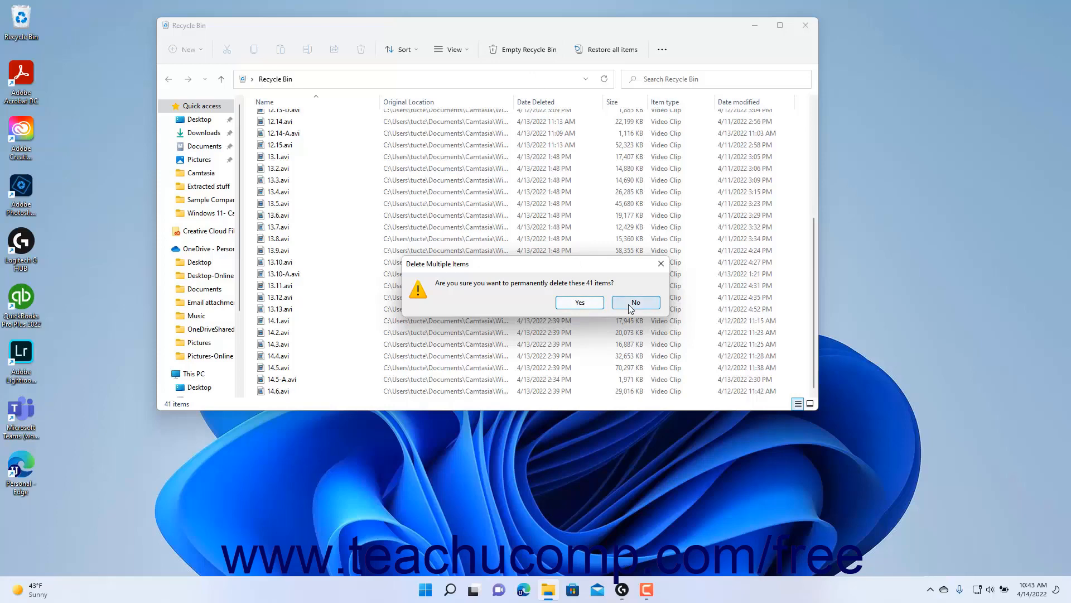
mouse_move(579, 301)
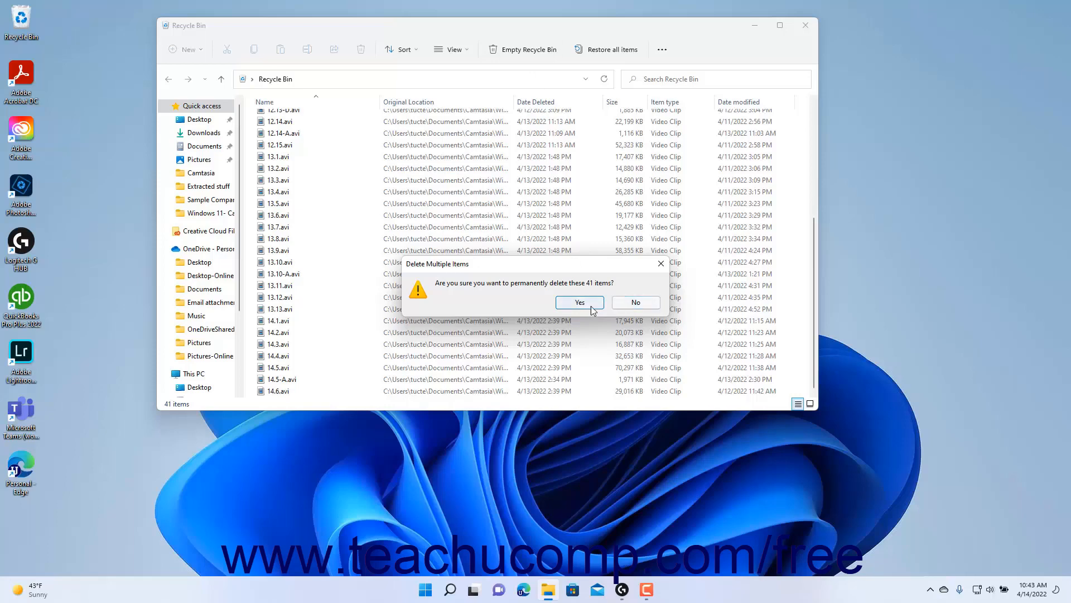
left_click(578, 302)
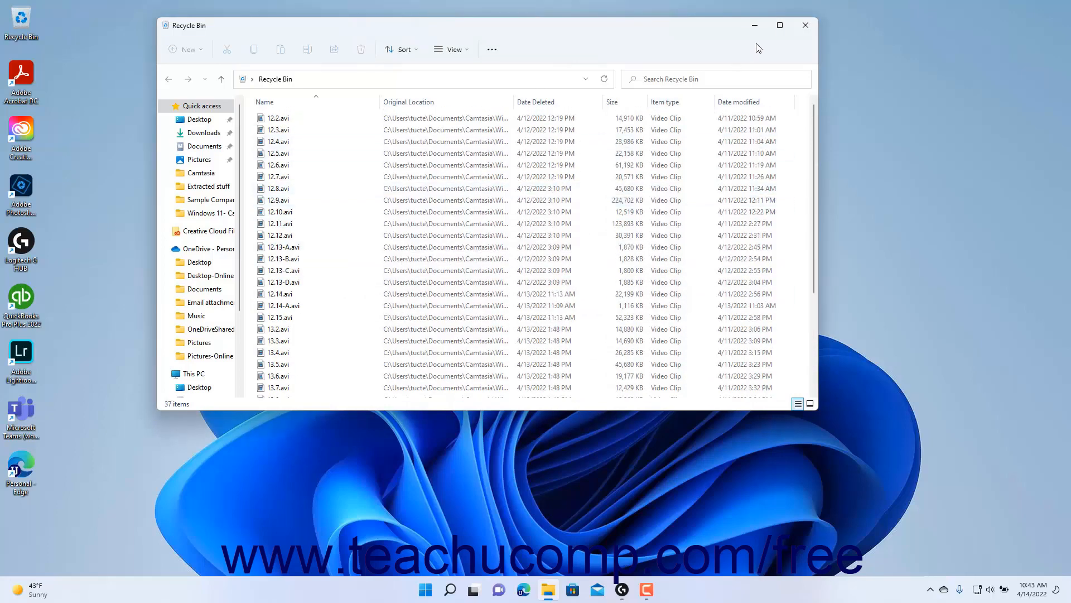